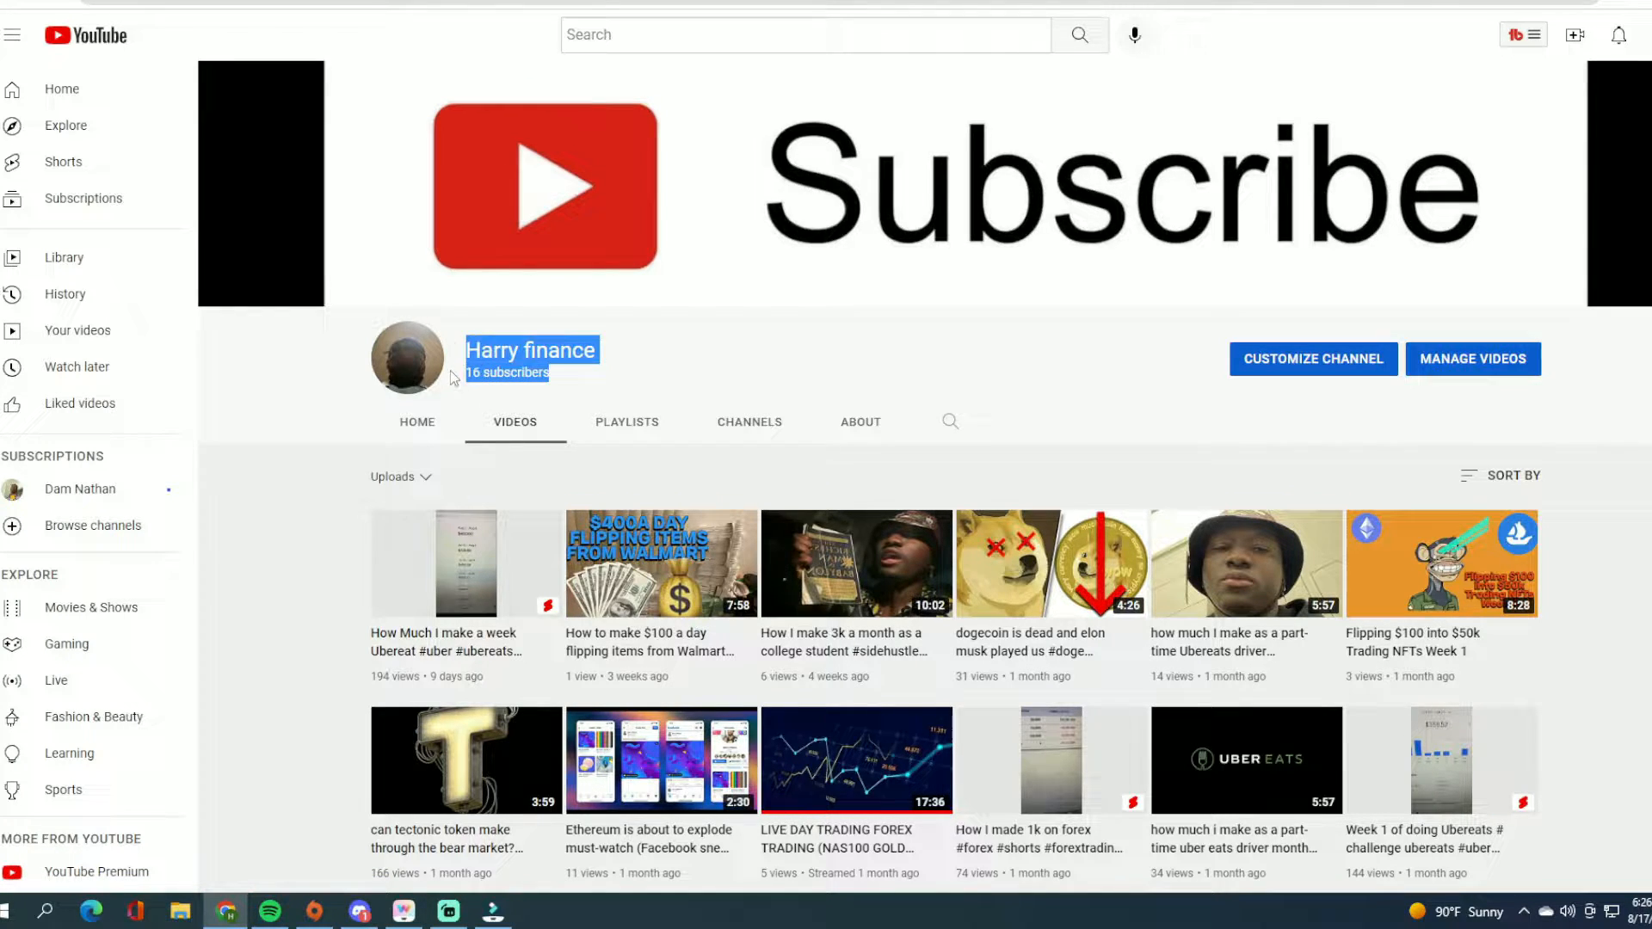
{"action": "scroll", "scroll_direction": "down", "scroll_amount": 3}
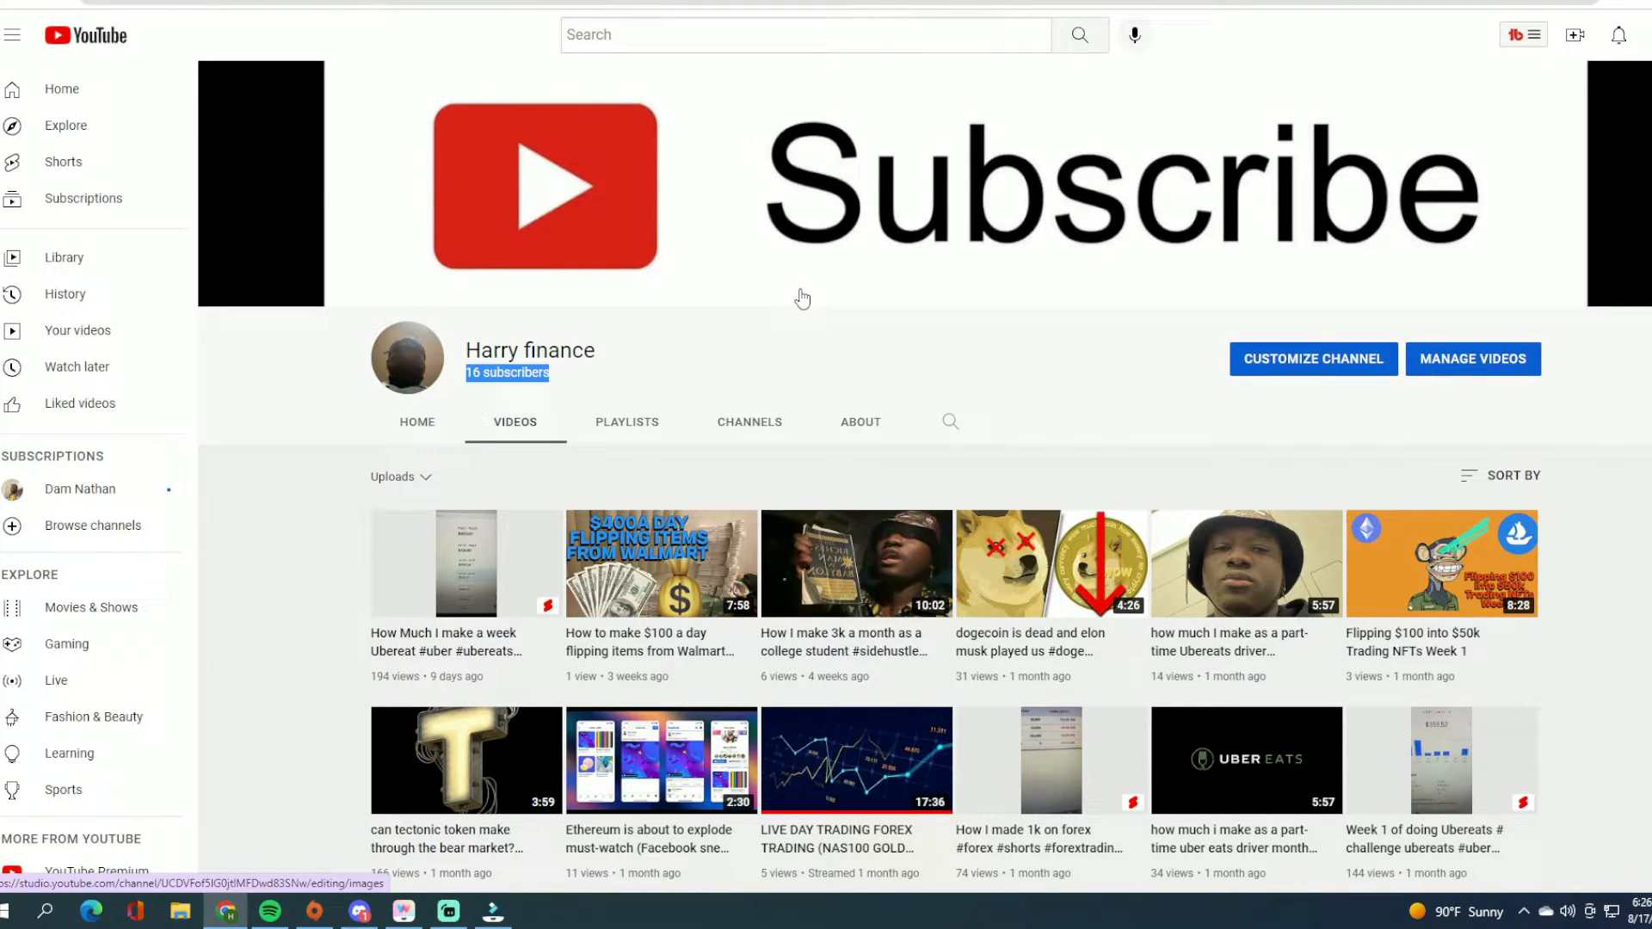
{"action": "mouse_move", "coordinate": [824, 232]}
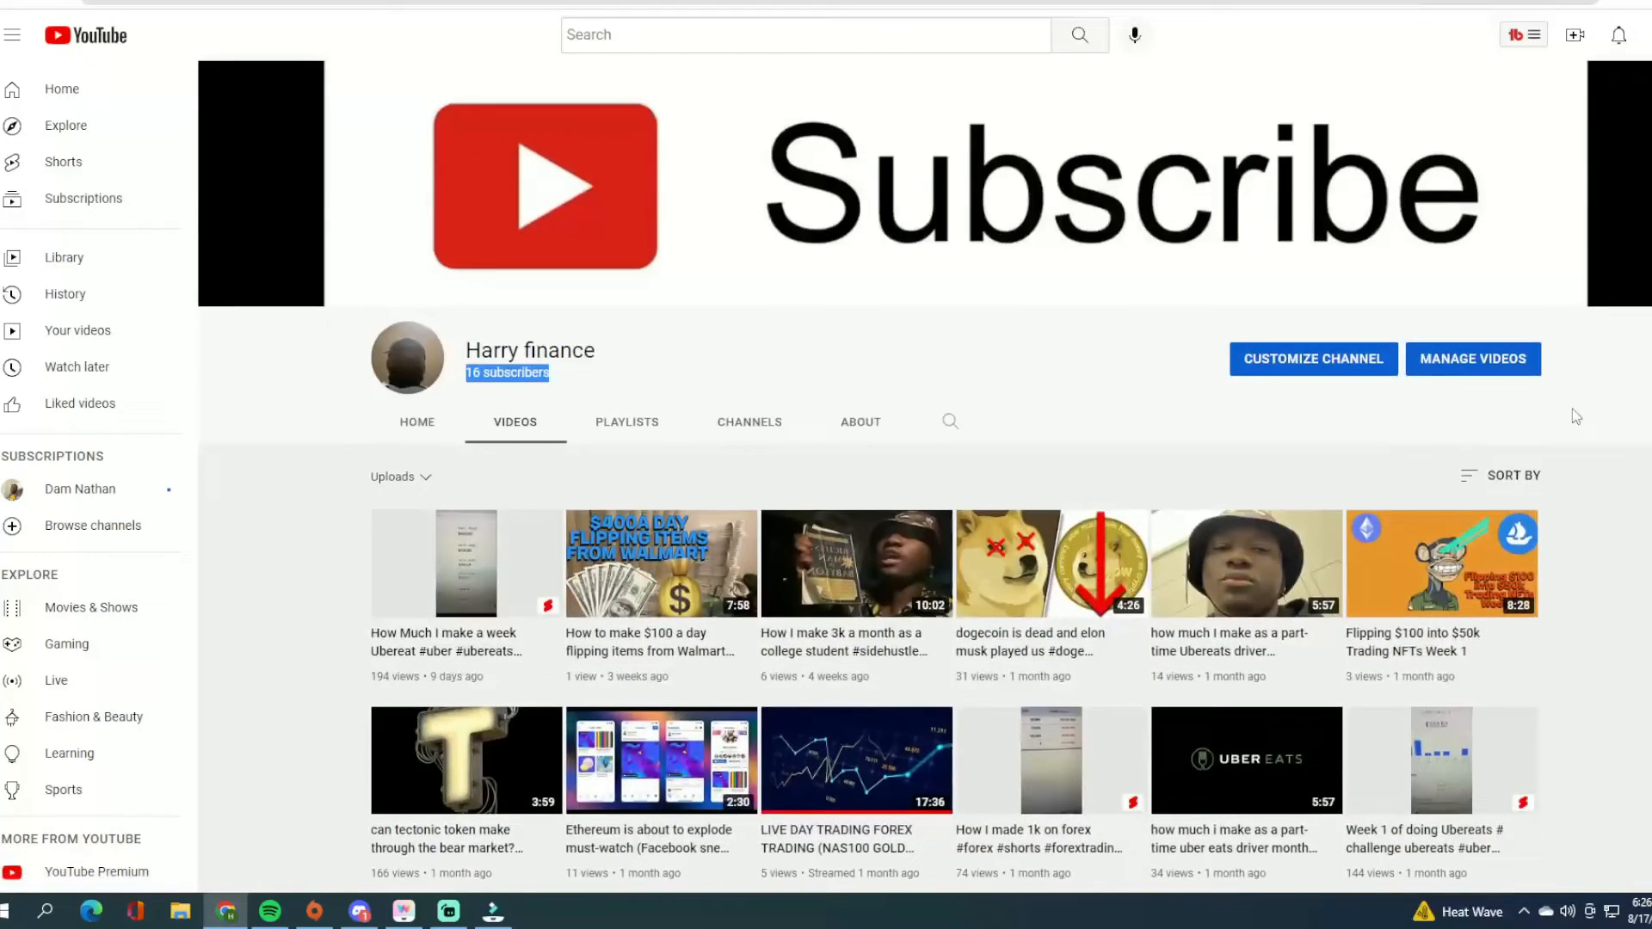
{"action": "mouse_move", "coordinate": [1596, 395]}
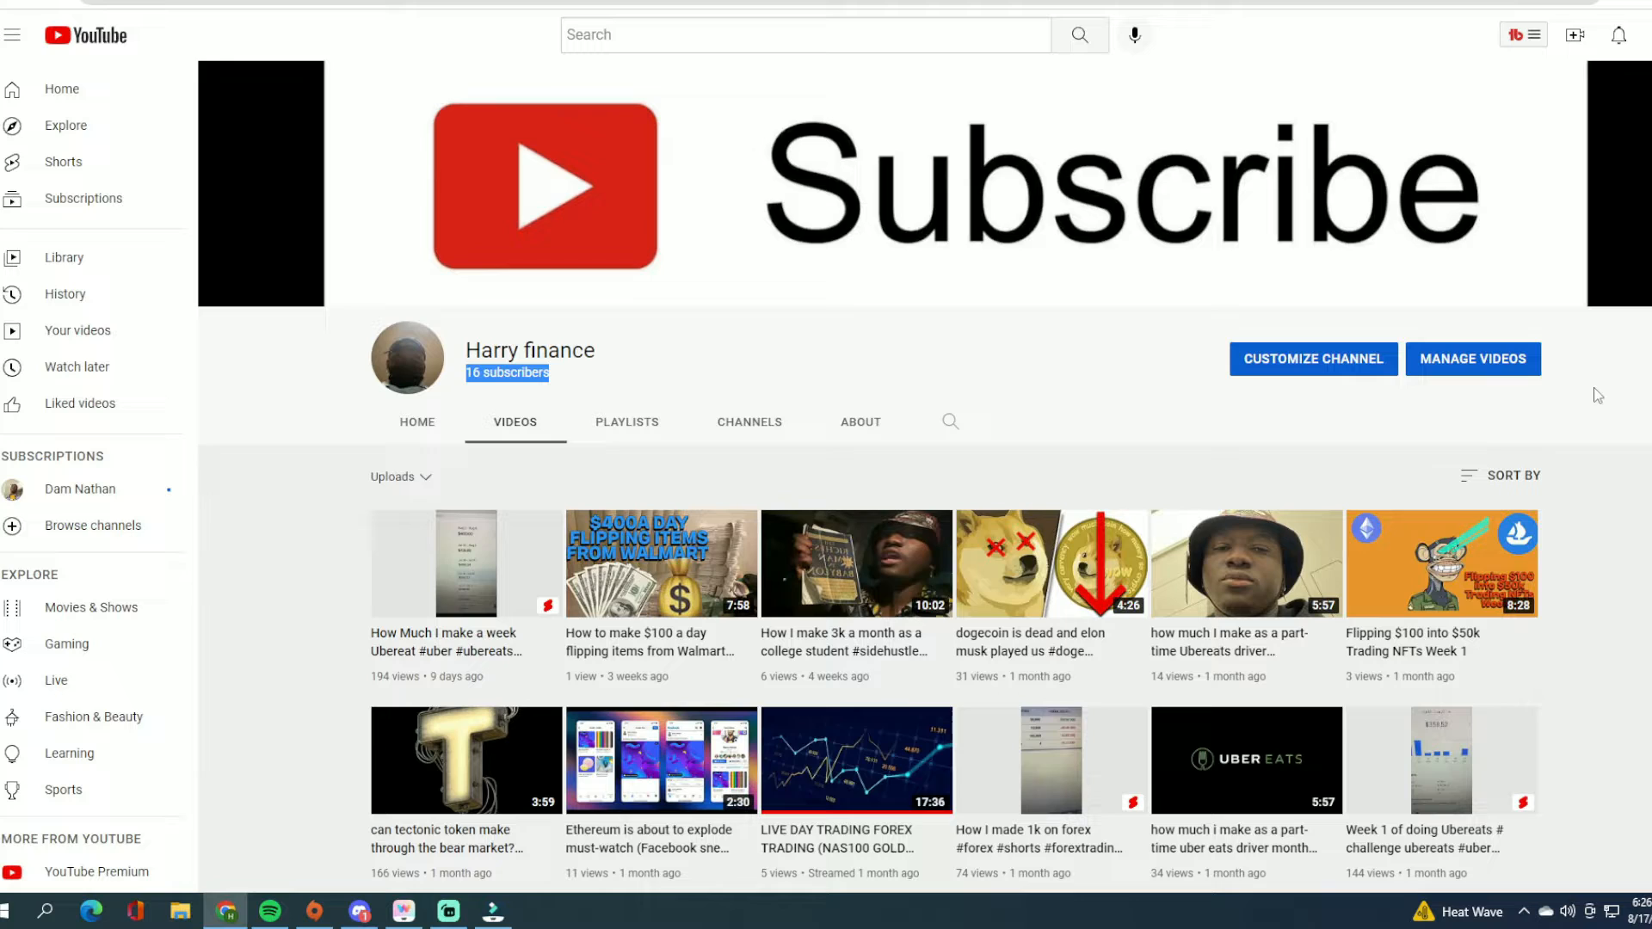